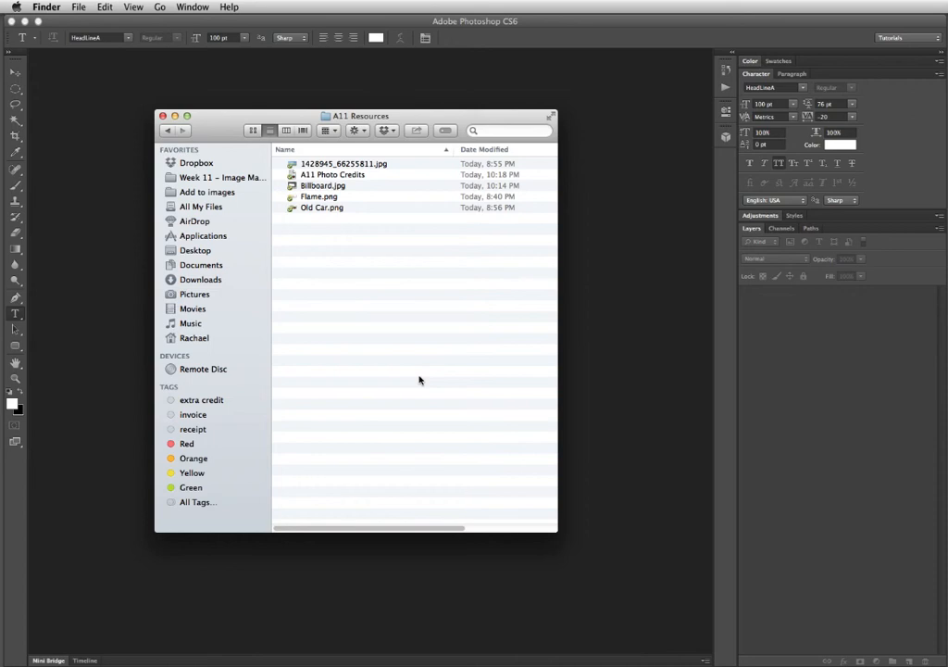
mouse_move(325, 262)
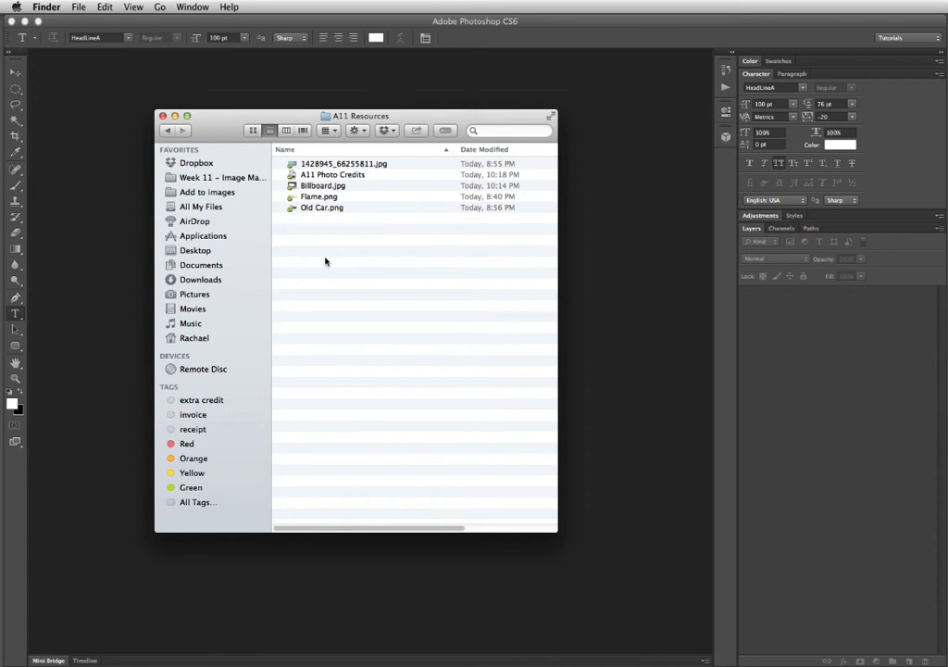
mouse_move(336, 163)
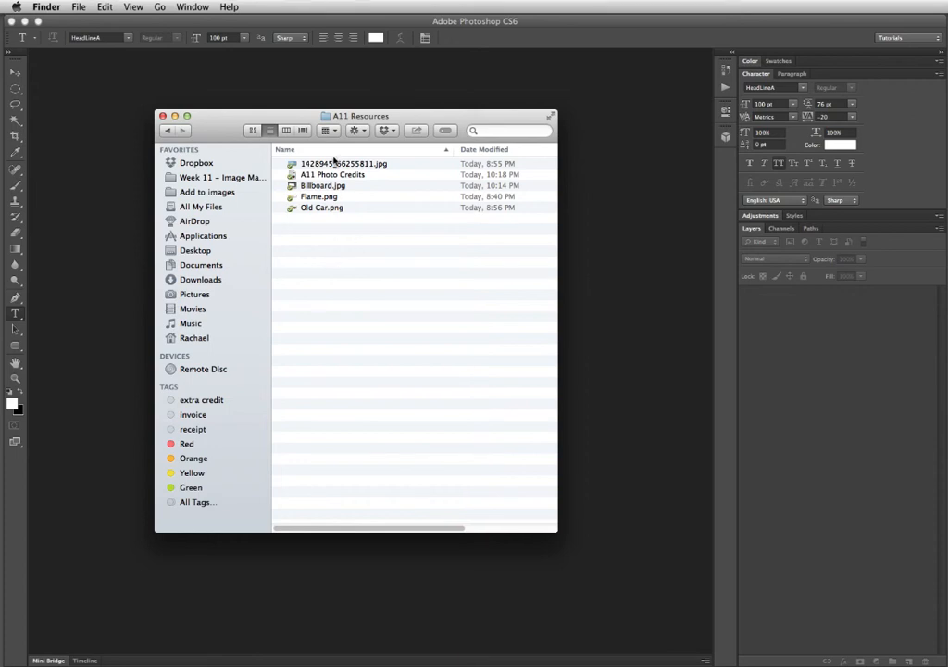
Select all five files in A11 Resources and compress them into Archive.zip.
key(cmd+a)
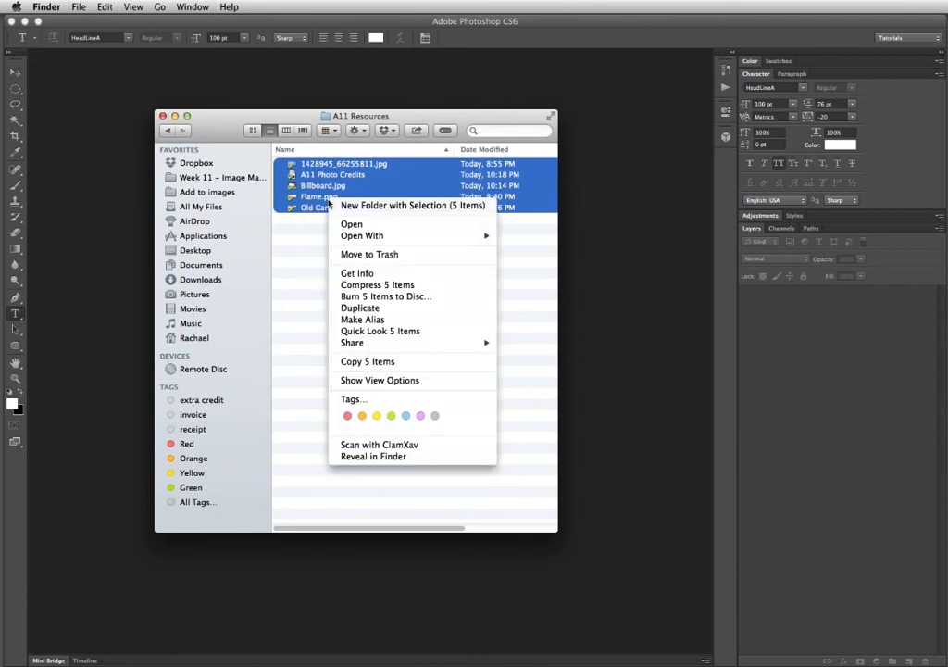
mouse_move(377, 284)
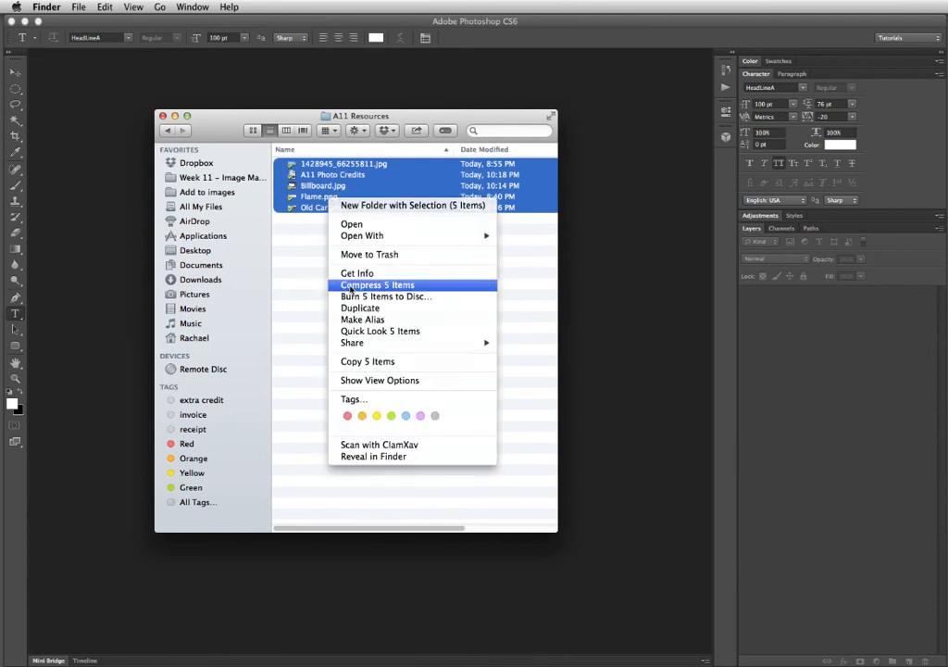
click(376, 285)
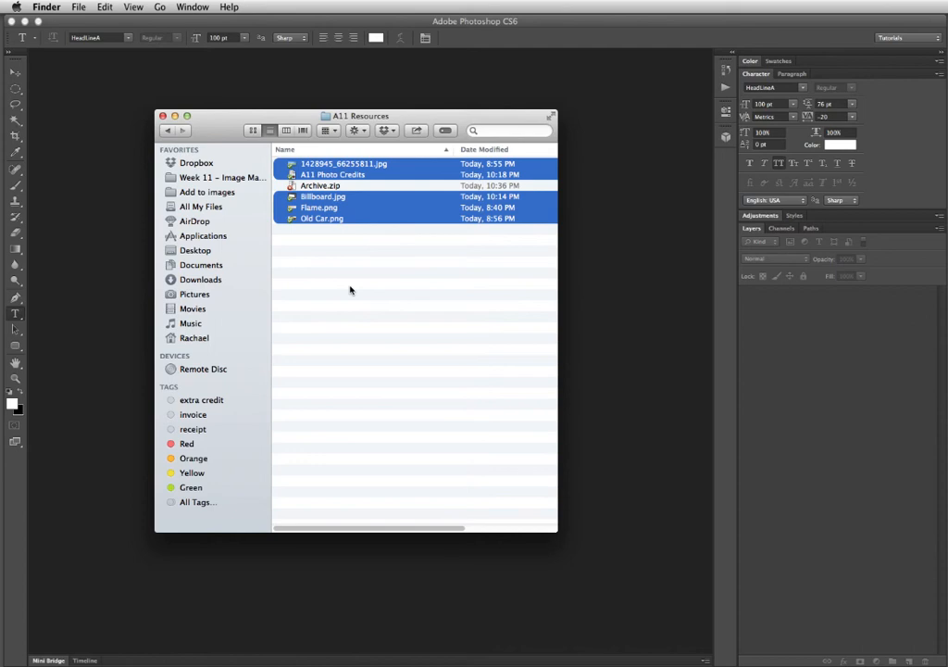
Clear the selection and select Archive.zip for renaming.
click(370, 289)
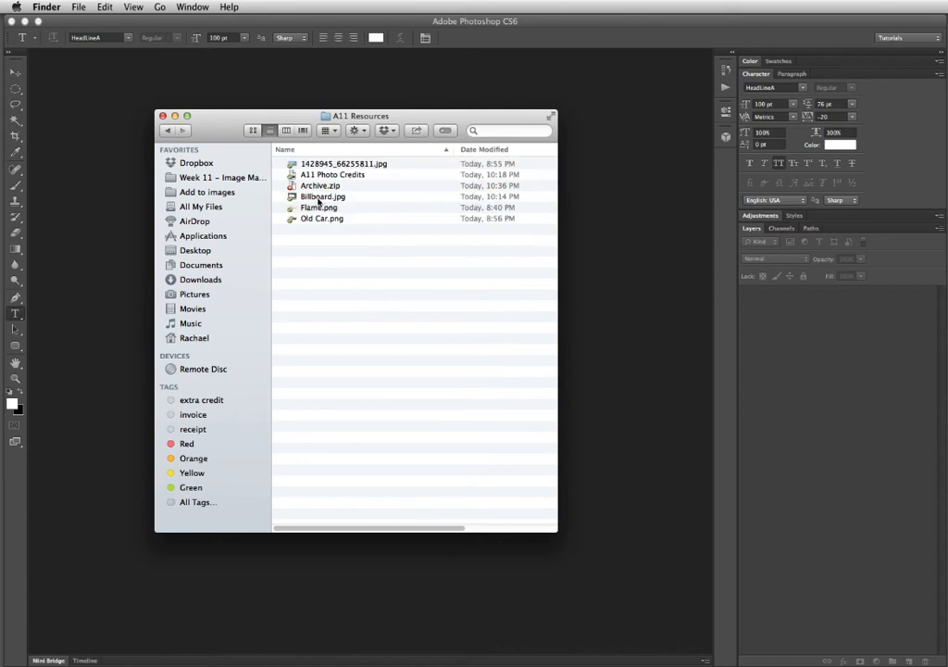
click(321, 185)
text(Week 11 )
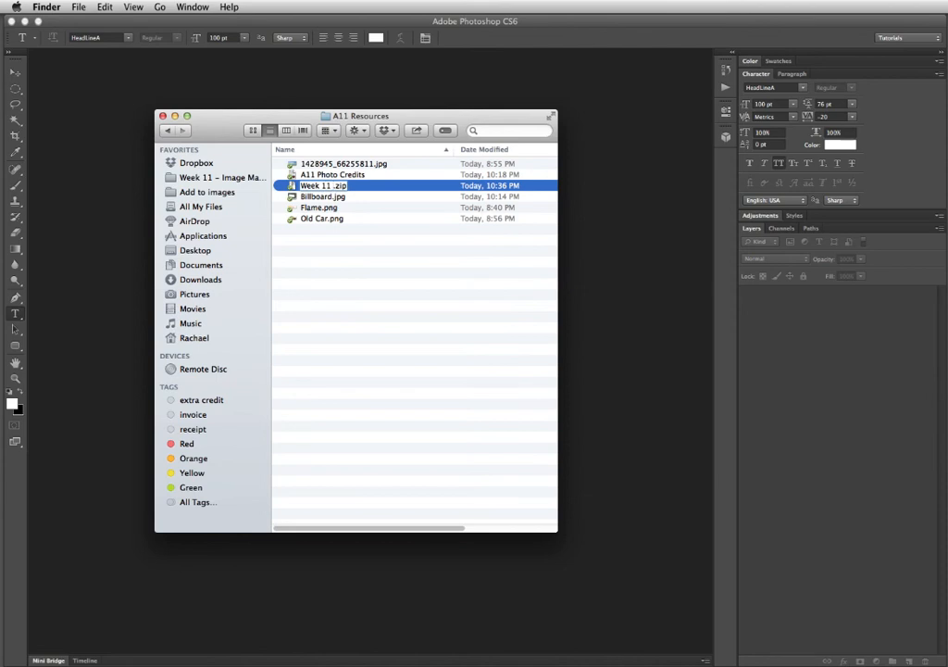
Rename the archive 'Week 11 Your Name' and open its extracted folder.
text(Your Name)
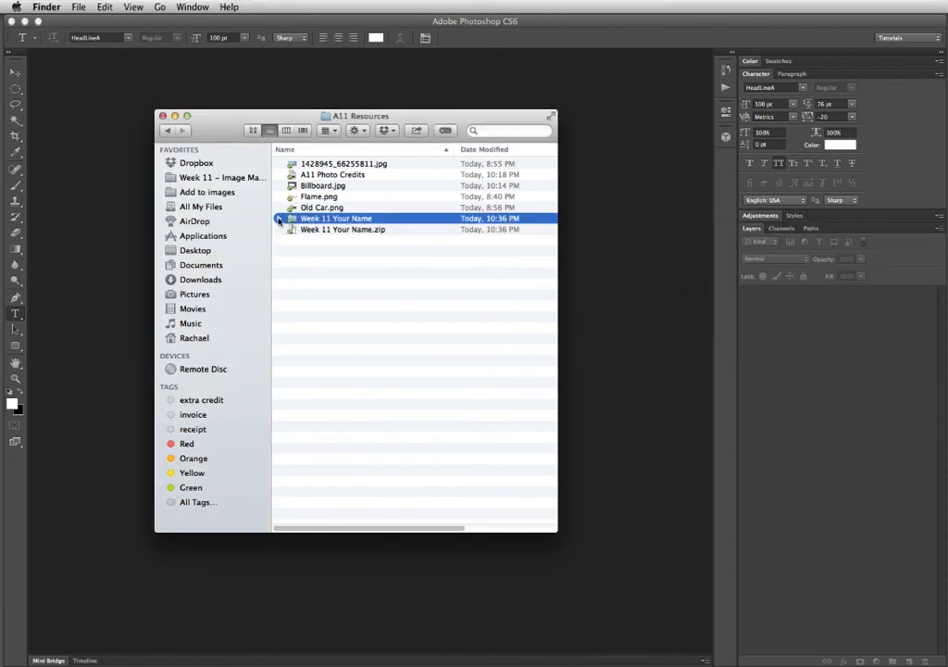
double_click(337, 218)
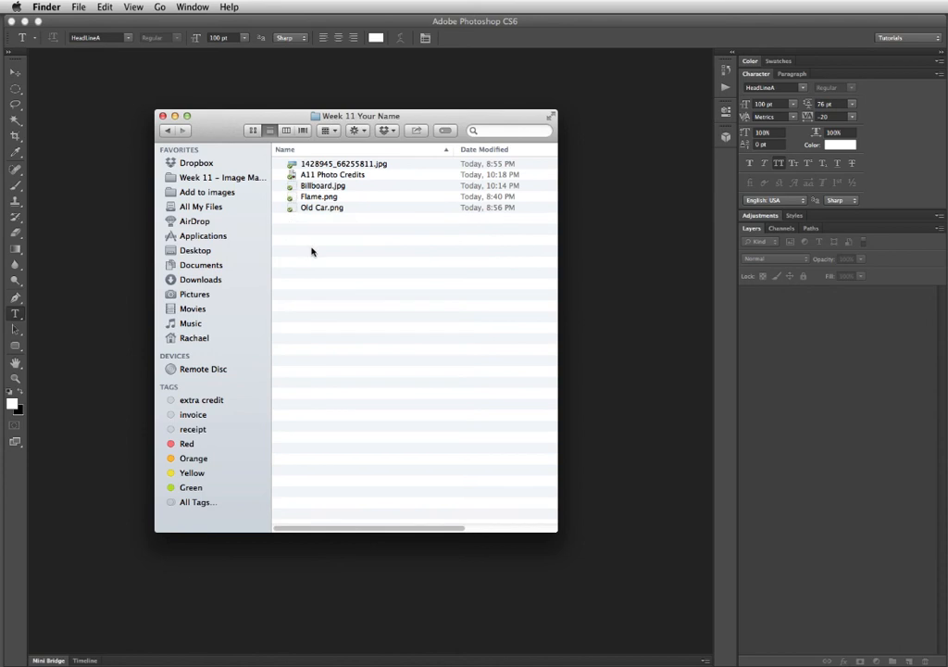